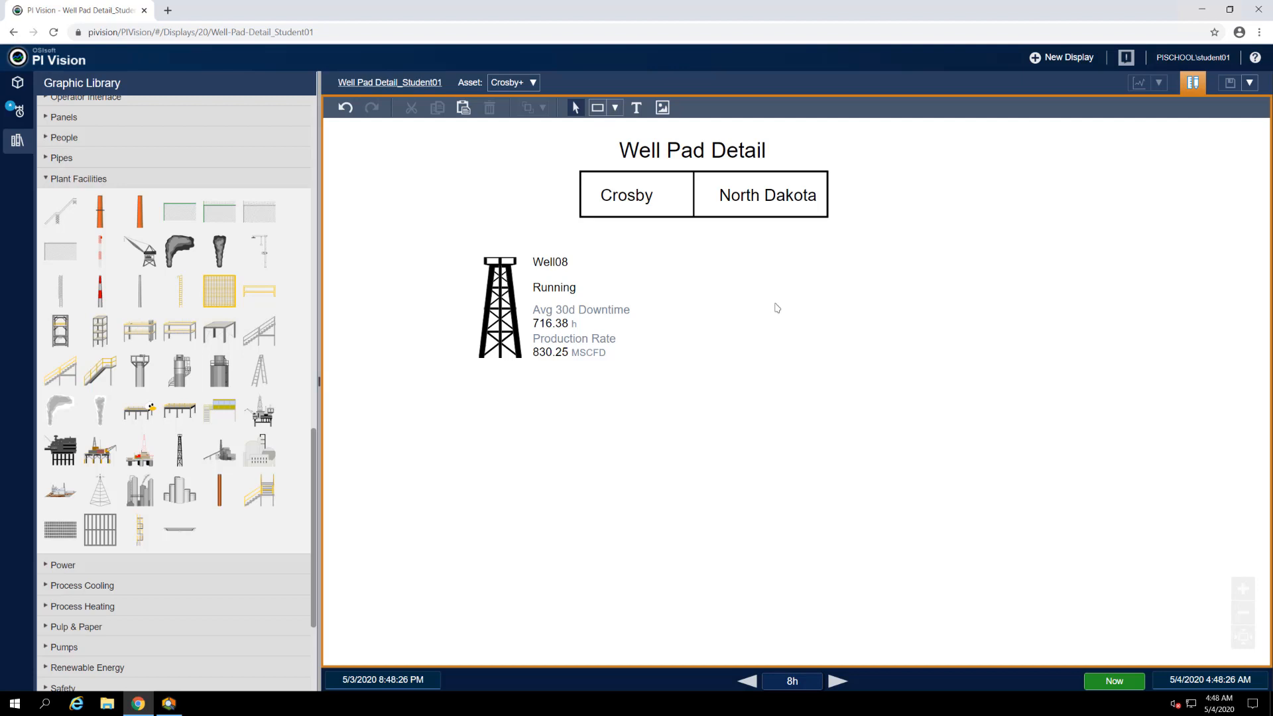
{"action": "mouse_move", "coordinate": [621, 268]}
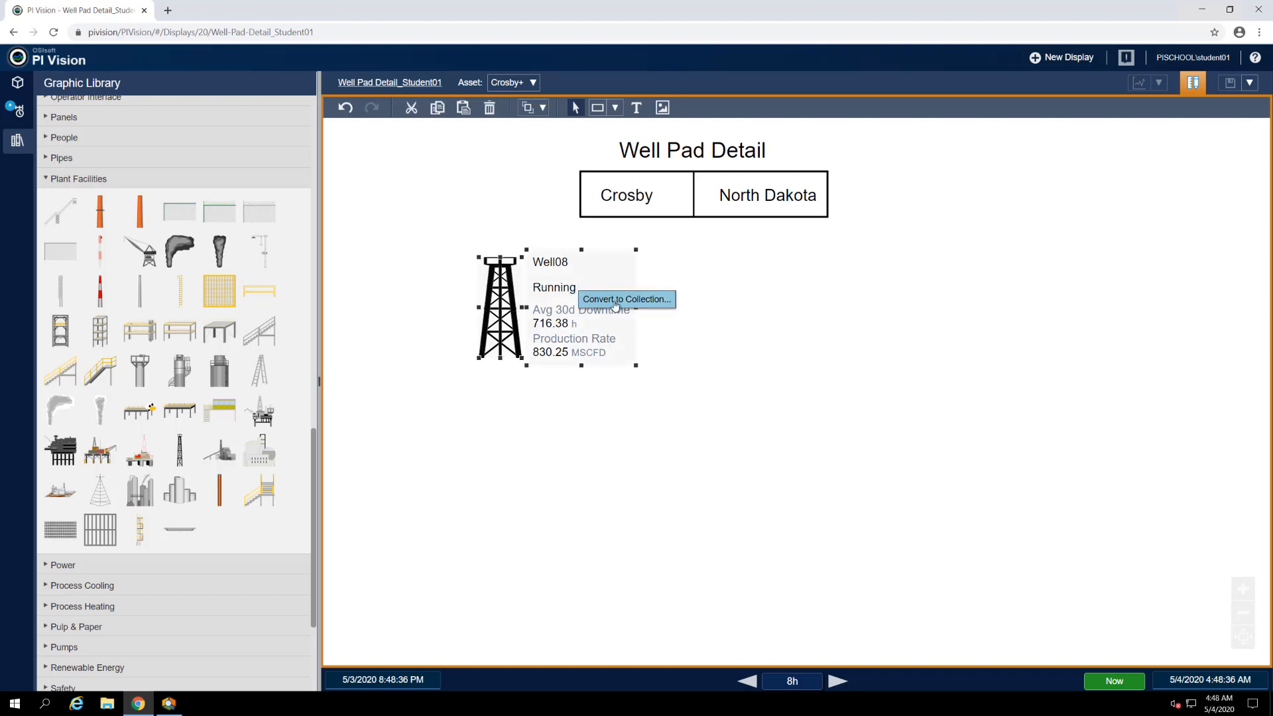
Step: Convert the Well08 symbol group into a collection showing Well08, Well25 and Well46
{"action": "left_click", "coordinate": [624, 298]}
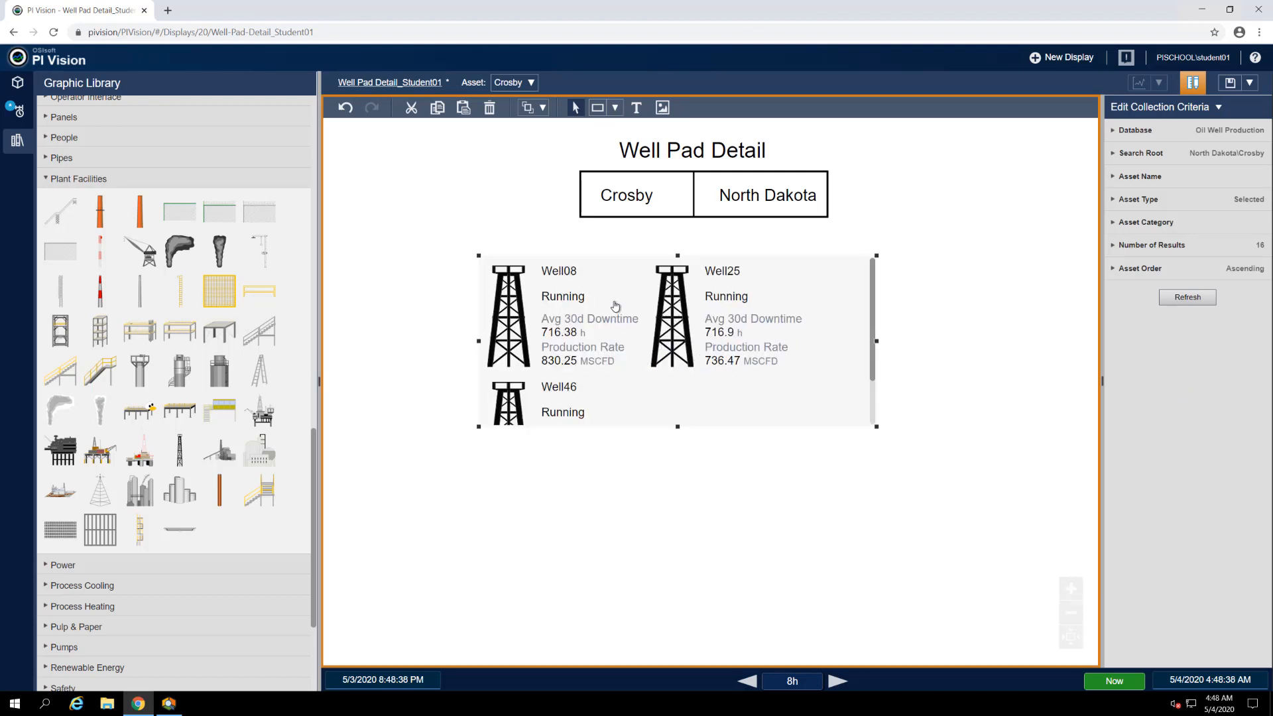
{"action": "mouse_move", "coordinate": [684, 341]}
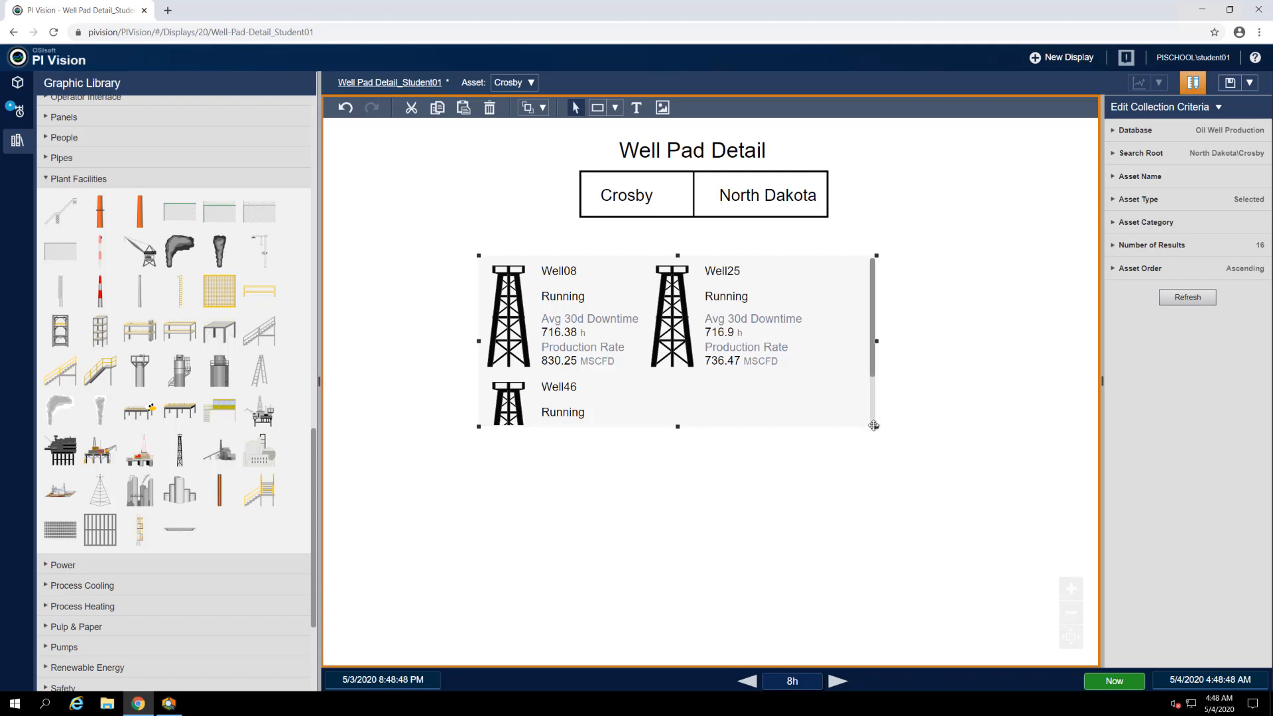
Step: Resize the collection larger so Well08, Well25 and Well46 appear side by side
{"action": "left_click_drag", "start_coordinate": [875, 425], "coordinate": [980, 506]}
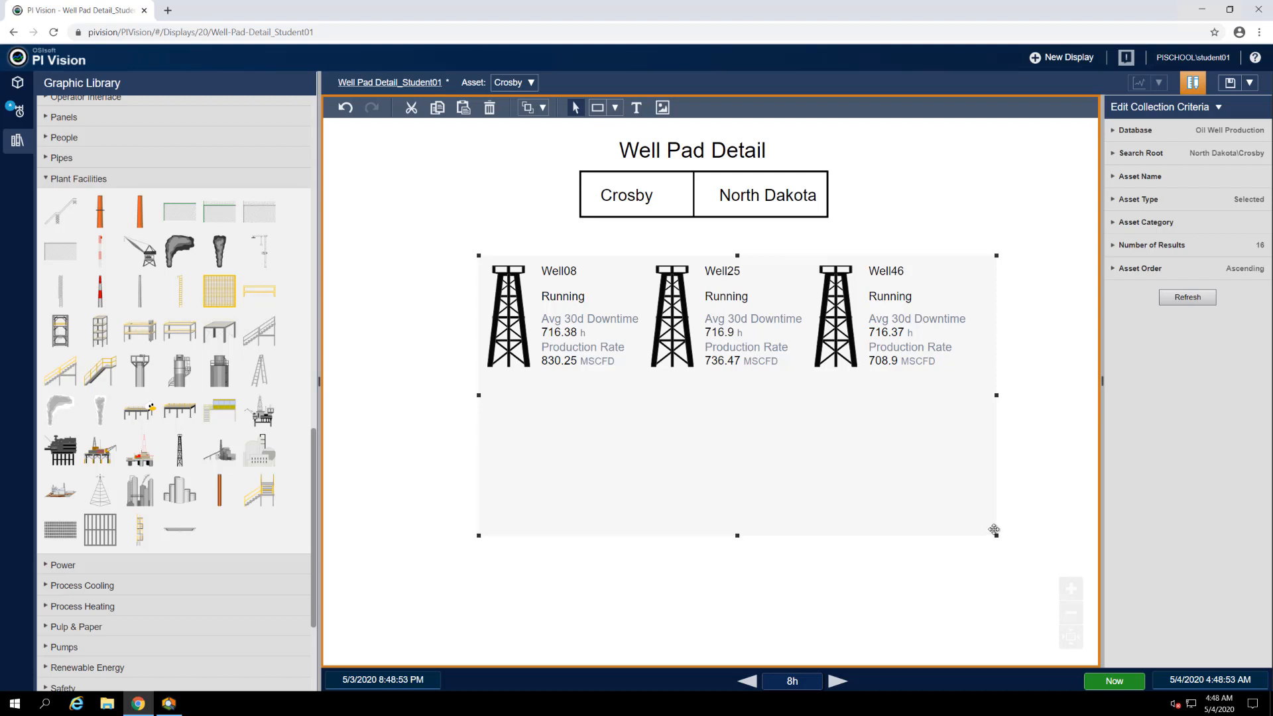
{"action": "mouse_move", "coordinate": [694, 211]}
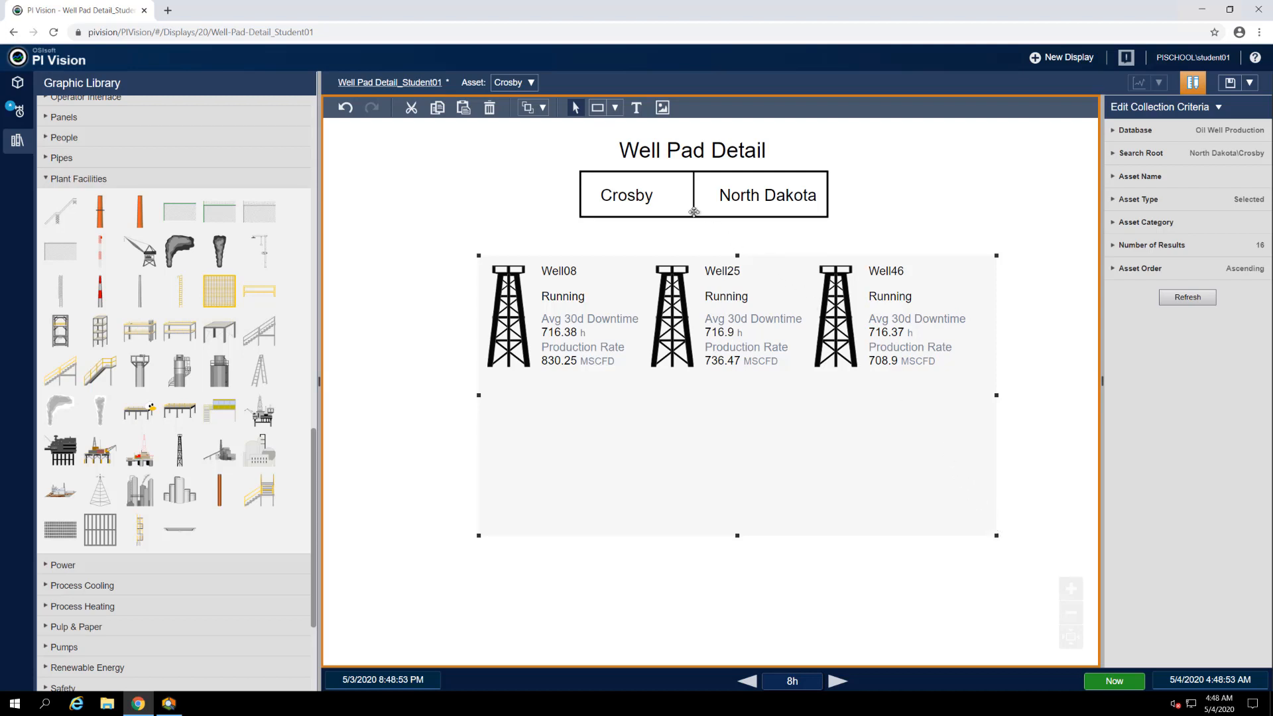
{"action": "mouse_move", "coordinate": [577, 167]}
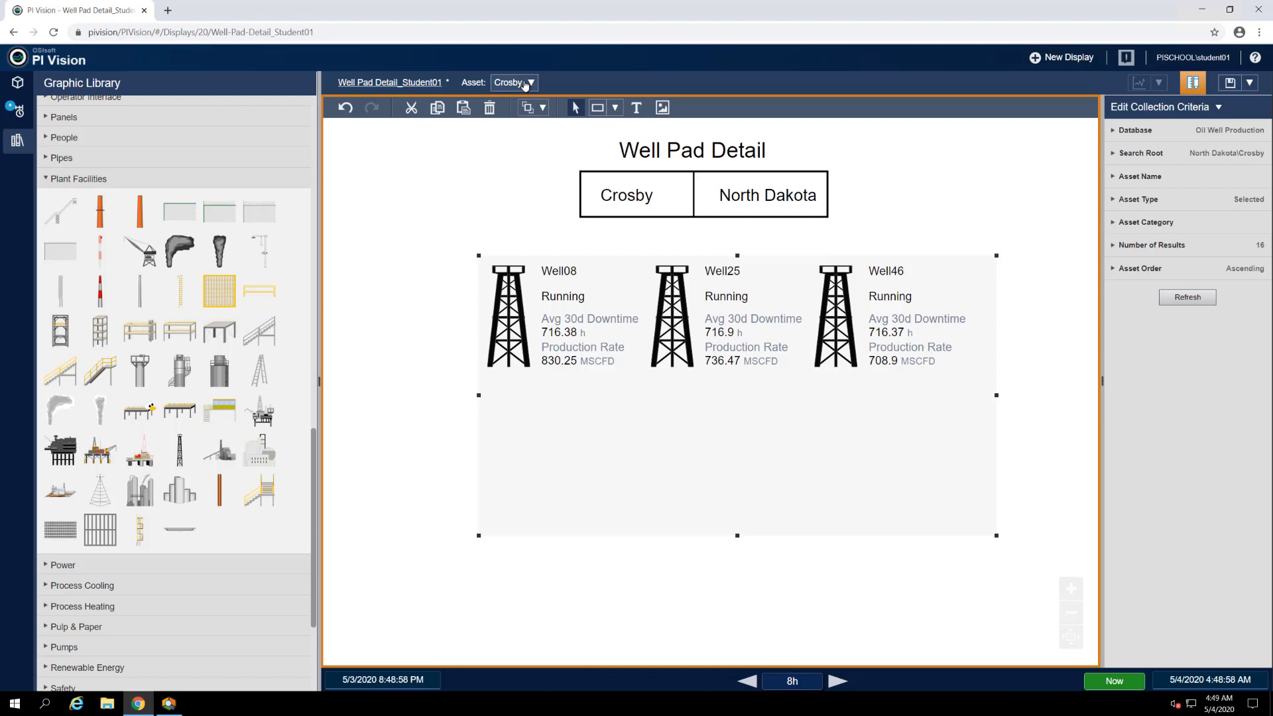
Step: Configure asset context switching to show search results with North Dakota as the search root
{"action": "left_click", "coordinate": [513, 82]}
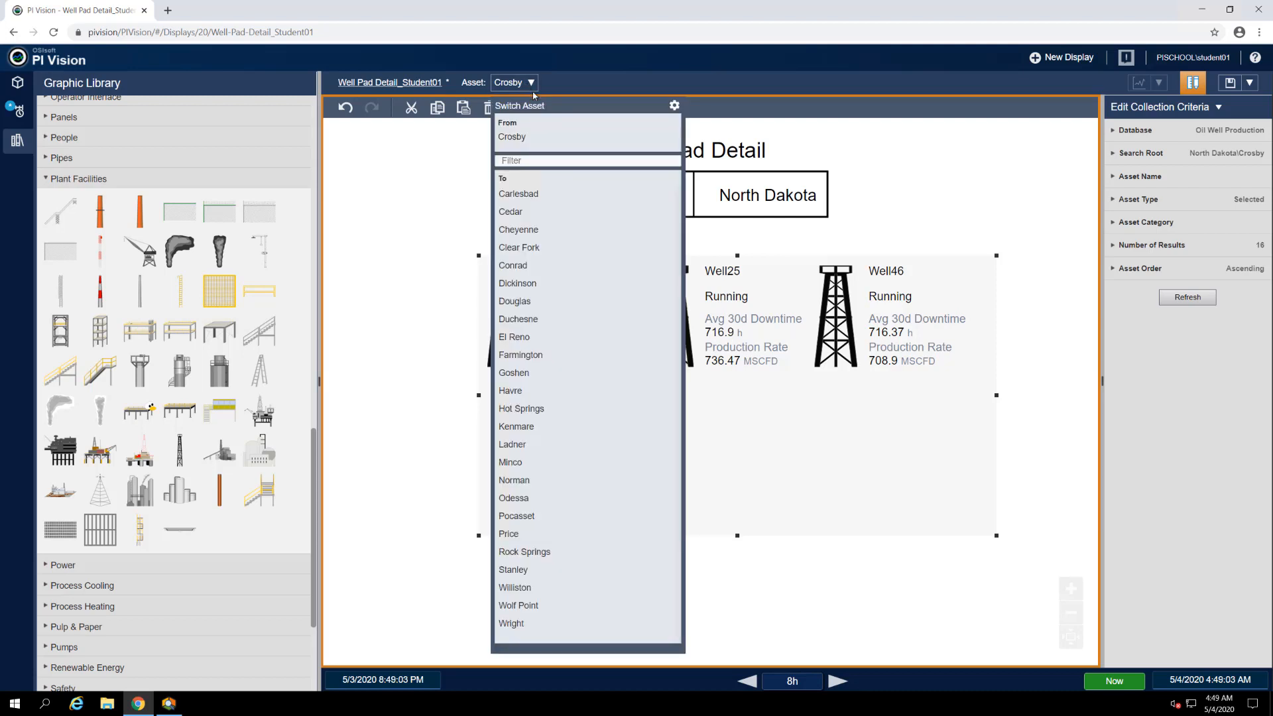
{"action": "mouse_move", "coordinate": [674, 106]}
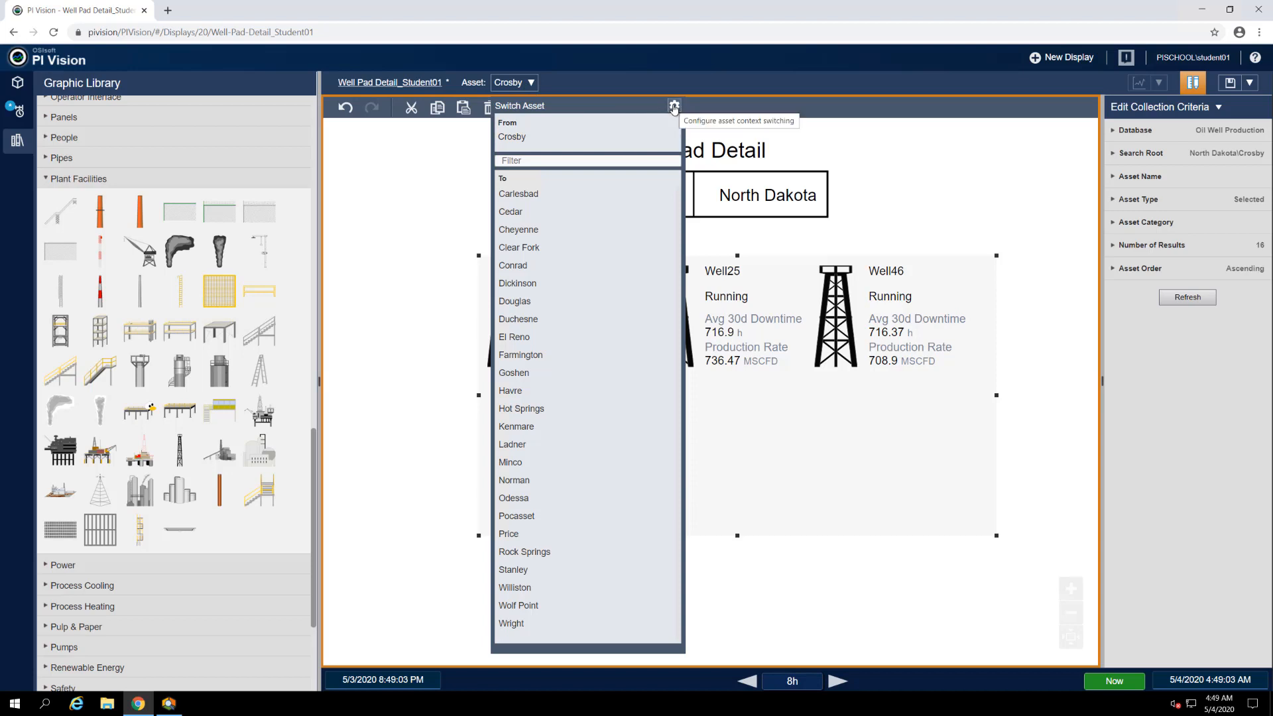
{"action": "left_click", "coordinate": [674, 106]}
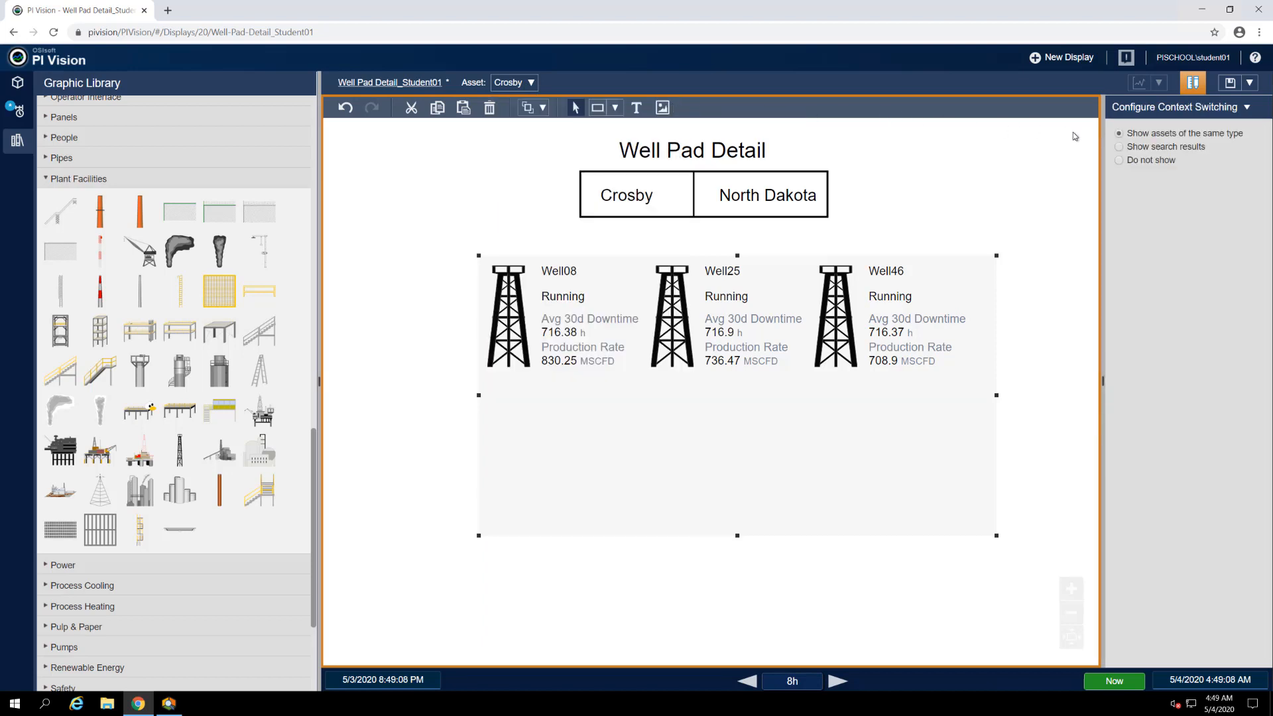
{"action": "left_click", "coordinate": [1119, 146]}
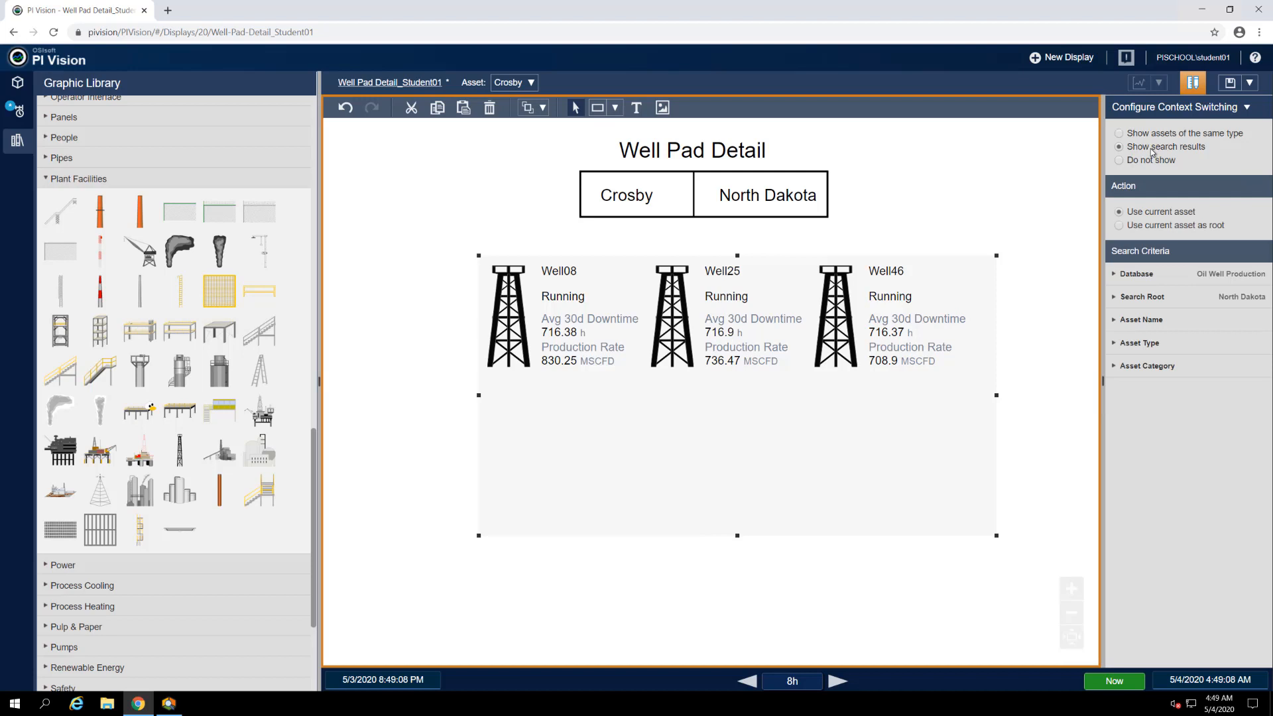
{"action": "mouse_move", "coordinate": [1153, 299]}
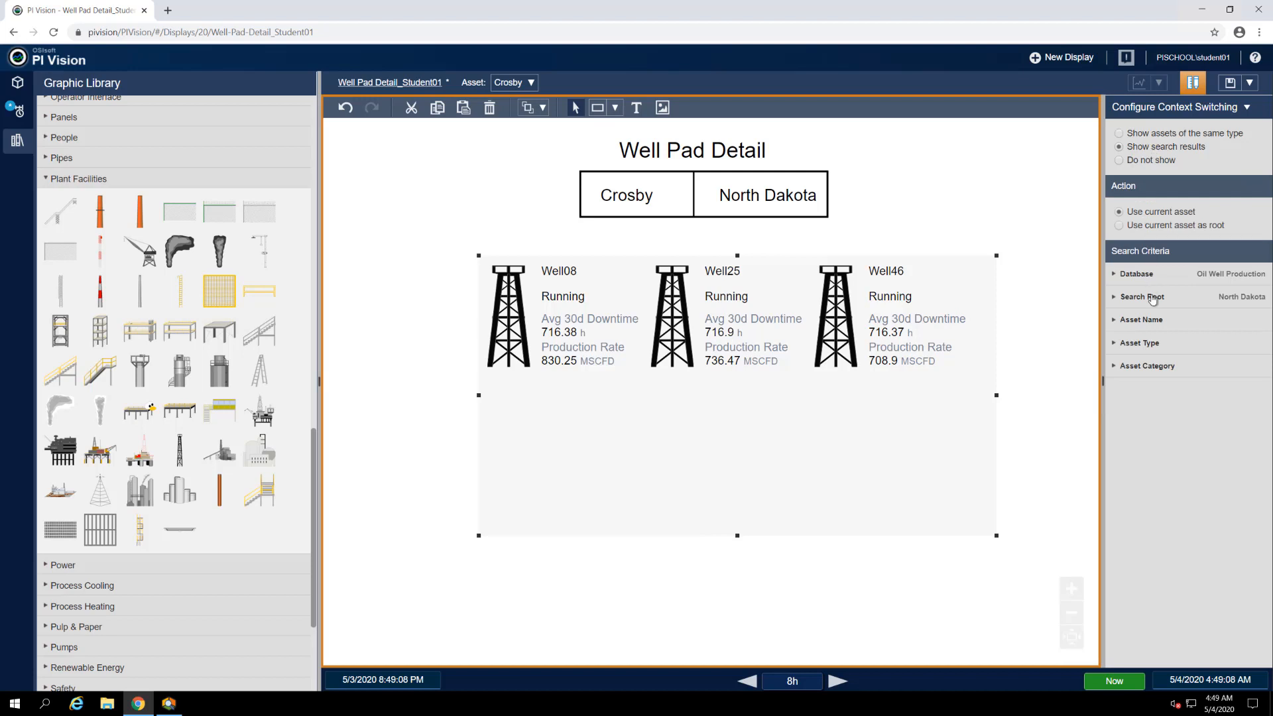
{"action": "left_click", "coordinate": [1142, 295]}
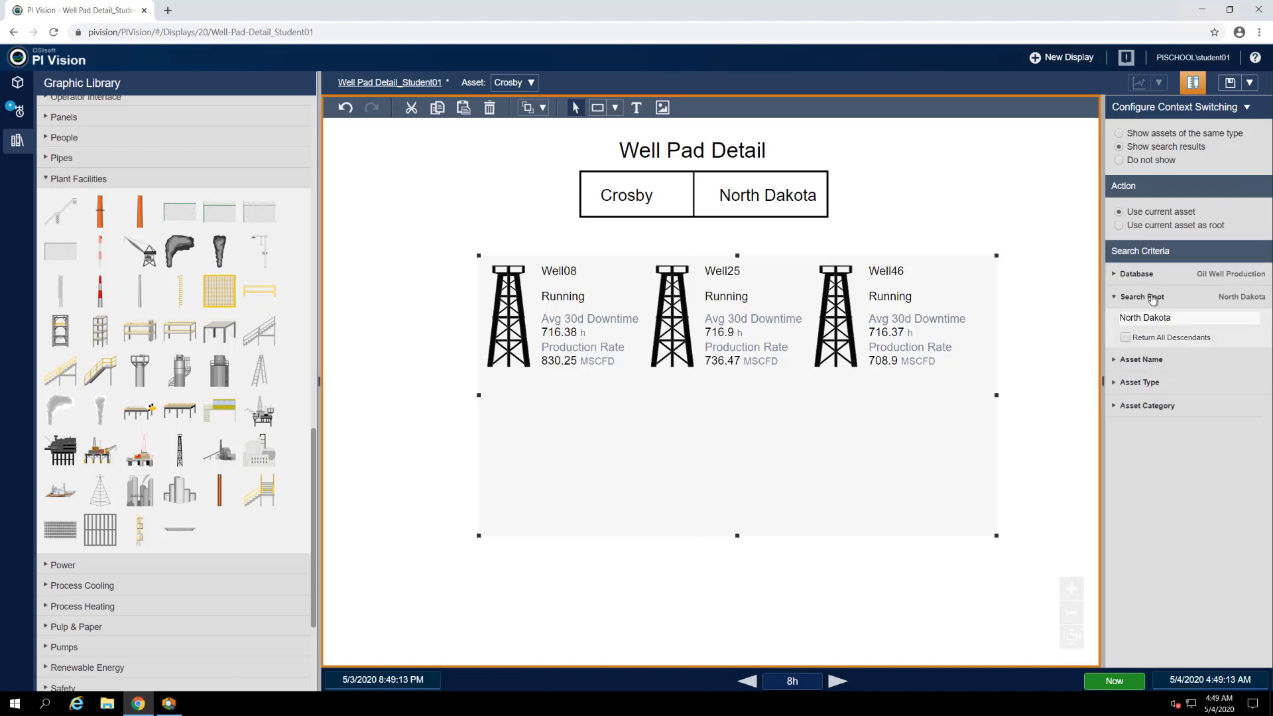
{"action": "mouse_move", "coordinate": [737, 95]}
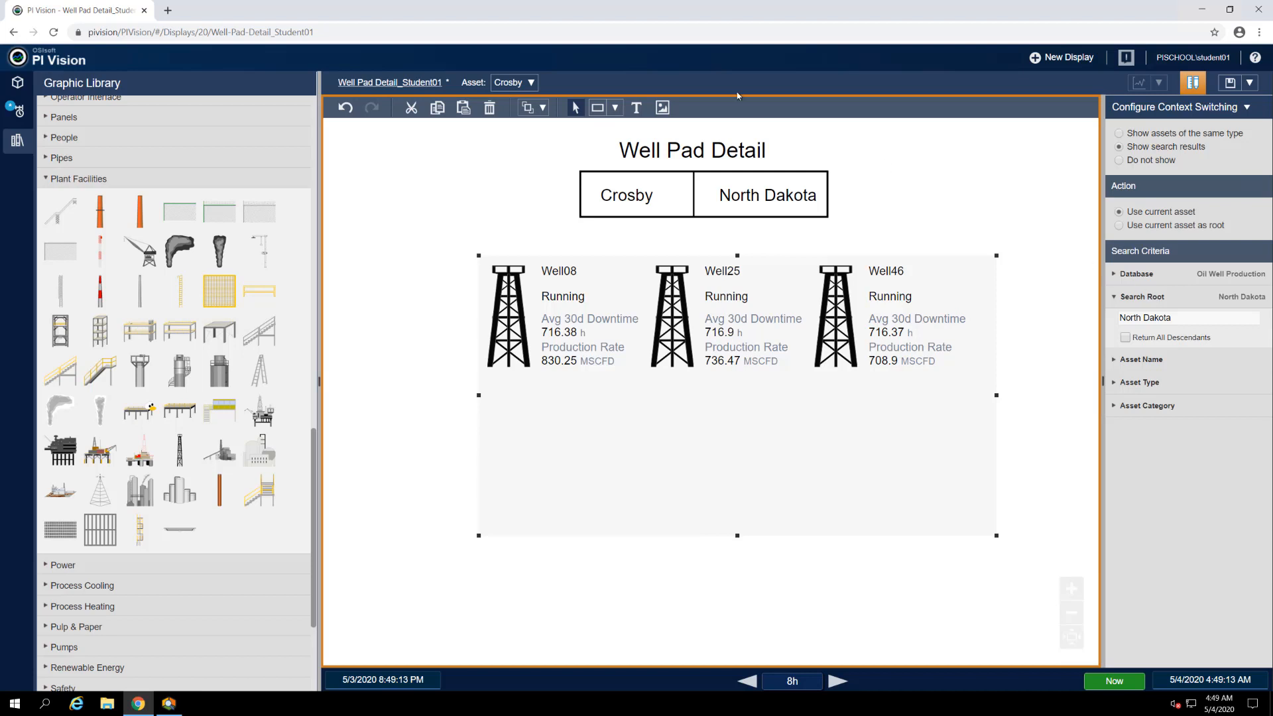
Step: Switch the display's asset to the Williston well pad from the North Dakota list
{"action": "left_click", "coordinate": [529, 82]}
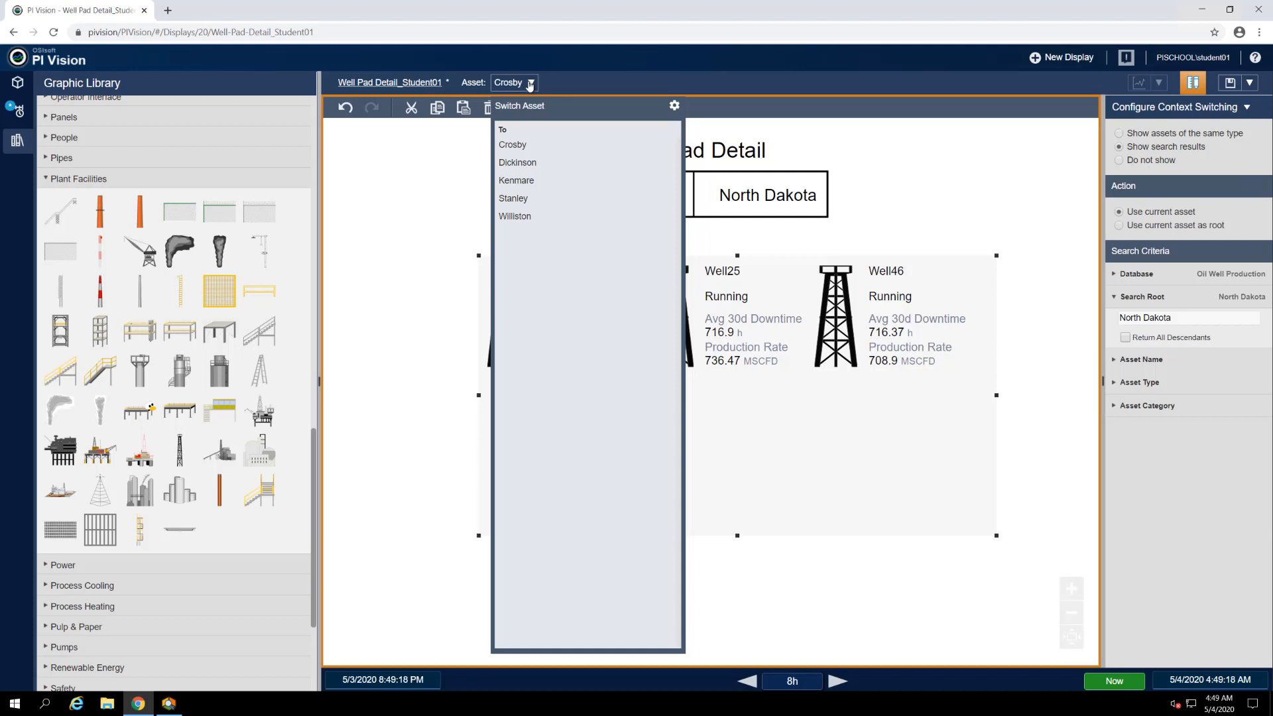
{"action": "left_click", "coordinate": [514, 216]}
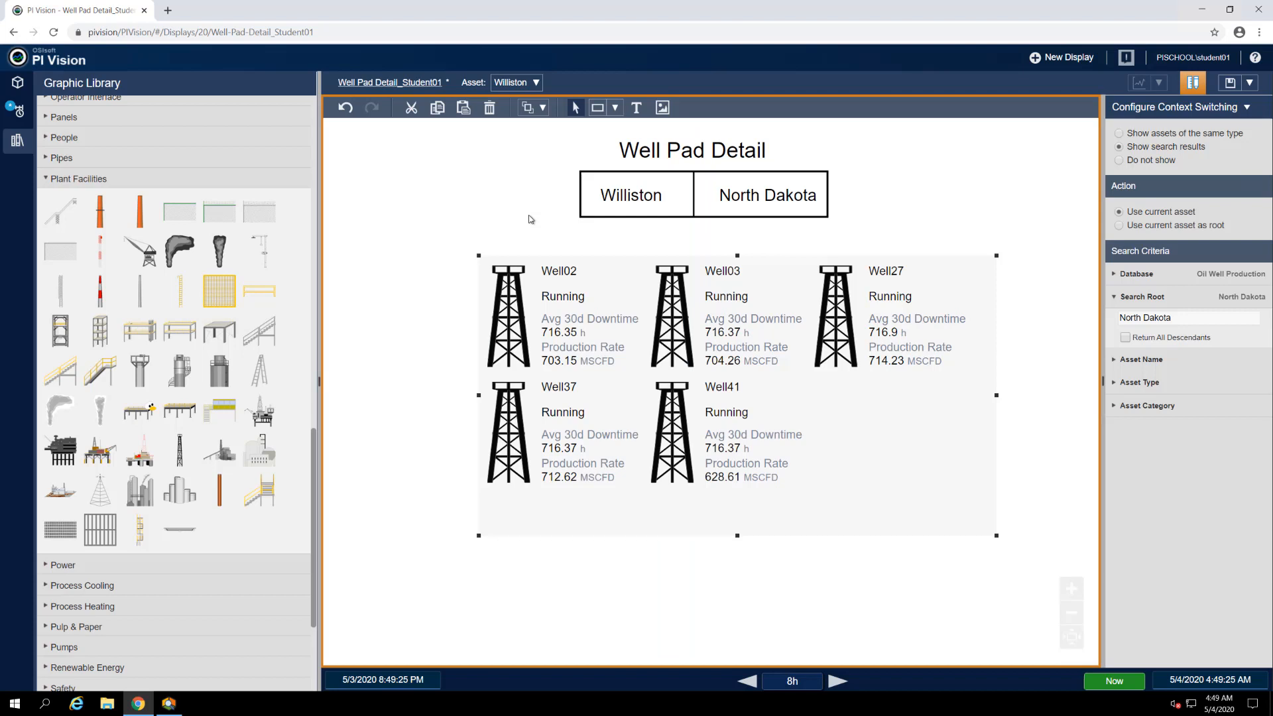
{"action": "mouse_move", "coordinate": [632, 195]}
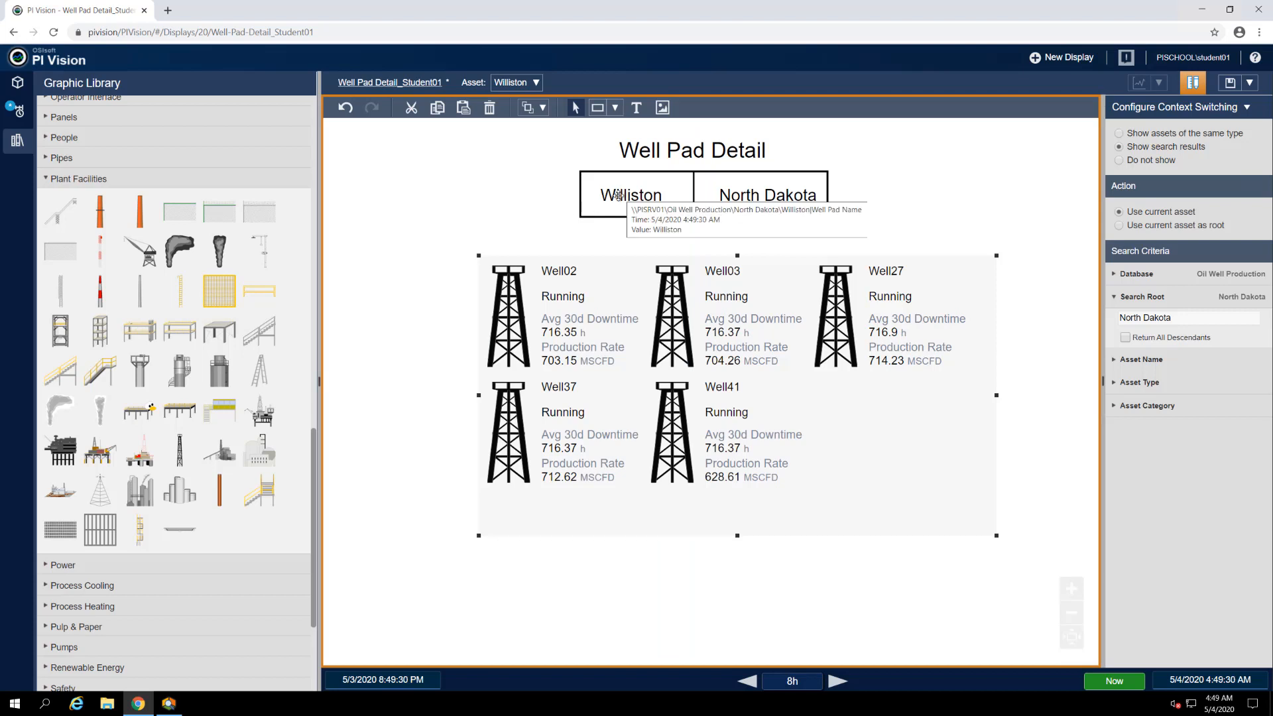